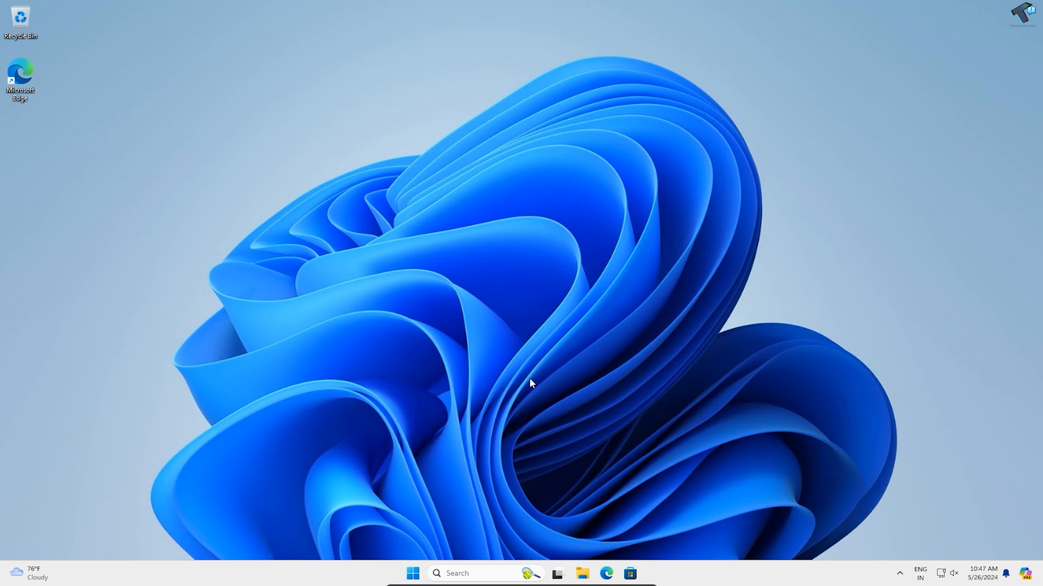
pyautogui.moveTo(417, 571)
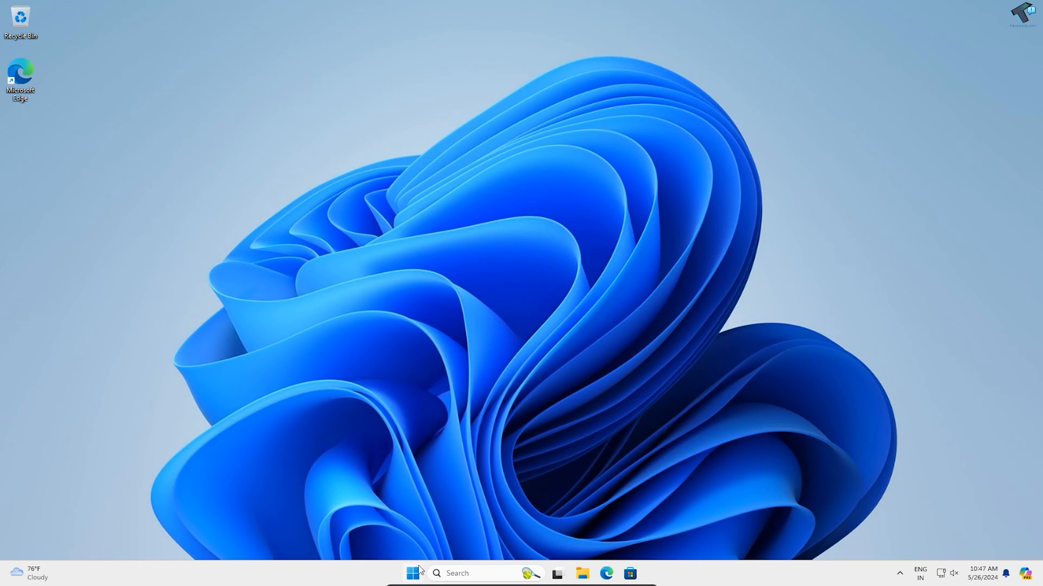
# Step: Search 'cmd' from Start and launch Command Prompt as administrator, approving the UAC prompt
pyautogui.click(412, 573)
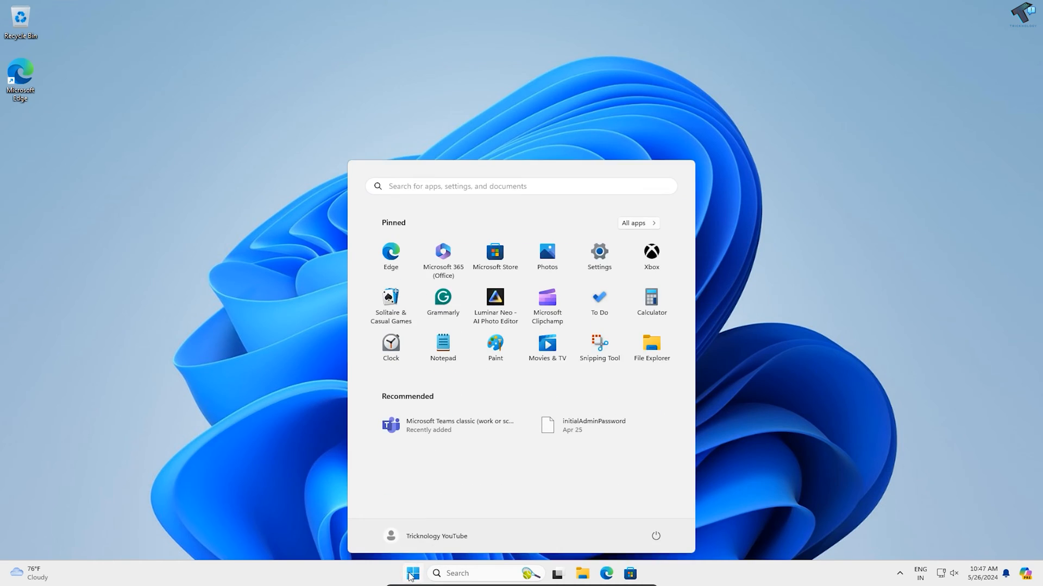
pyautogui.write('cmd')
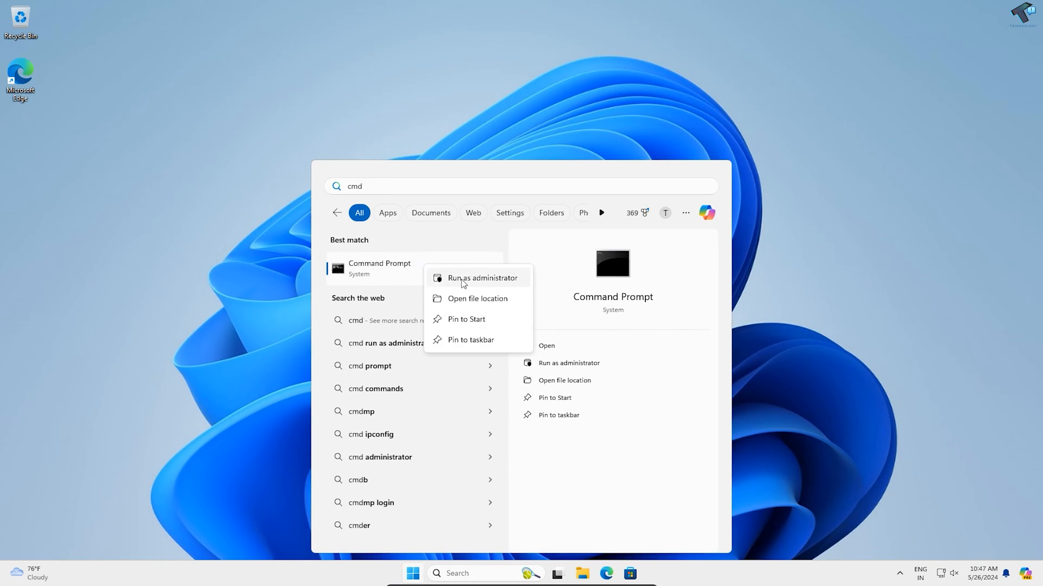
pyautogui.click(482, 277)
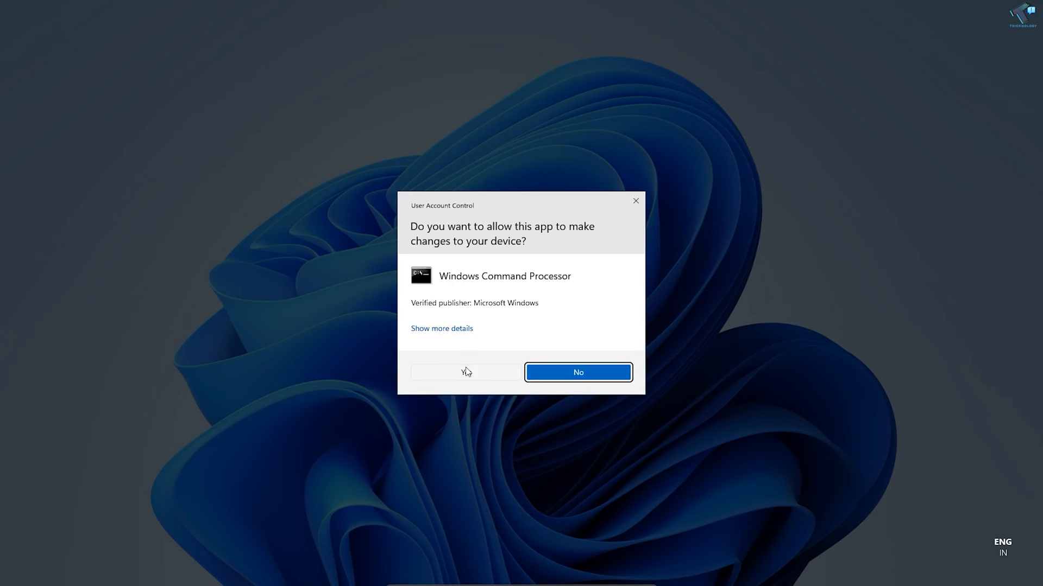
pyautogui.click(464, 373)
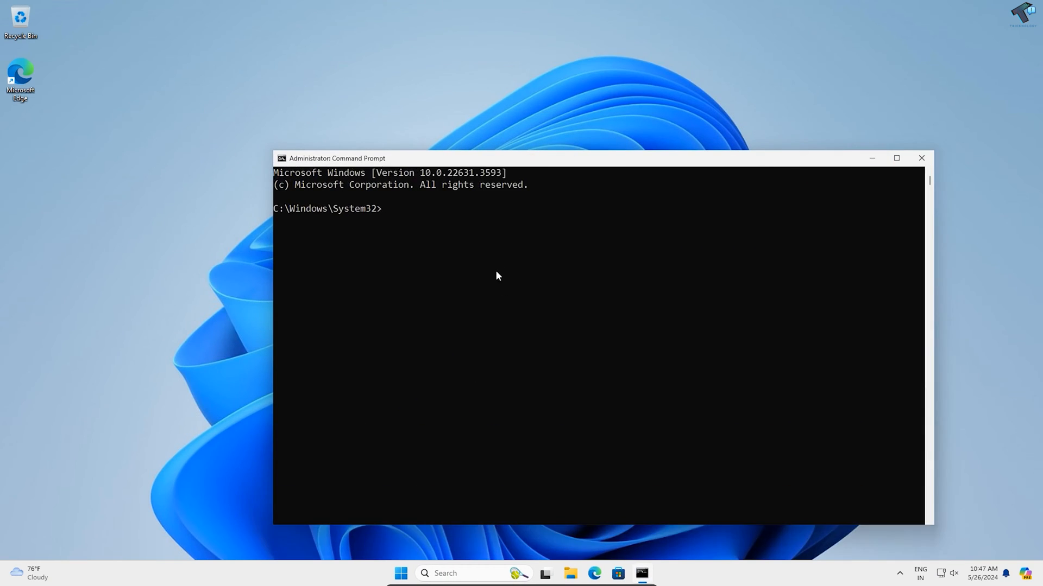
# Step: Enter the command 'systemreset --factoryreset' at the administrator prompt
pyautogui.moveTo(337, 158); pyautogui.dragTo(471, 234)
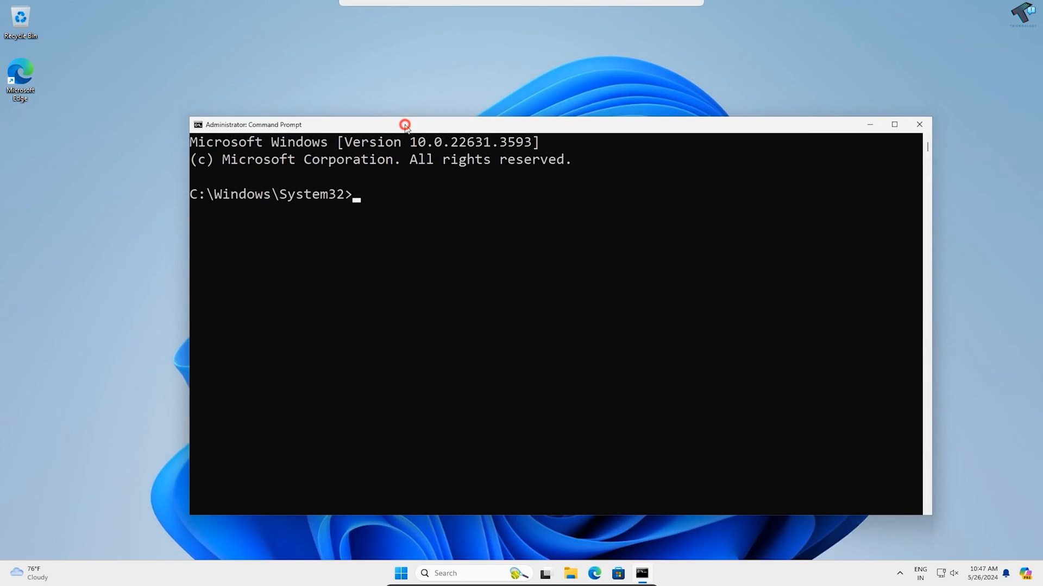
pyautogui.write('s')
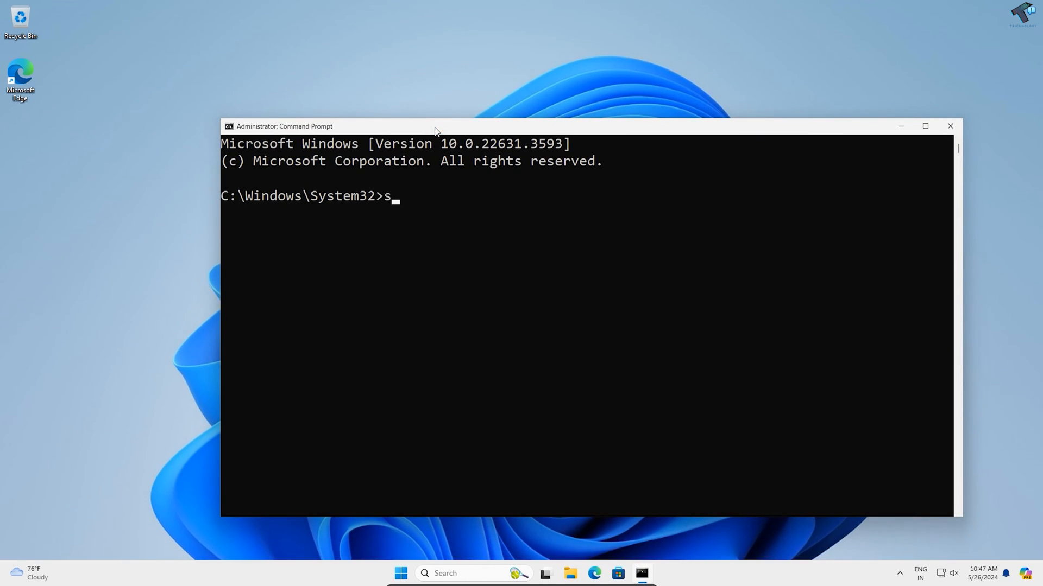
pyautogui.write('ystemre')
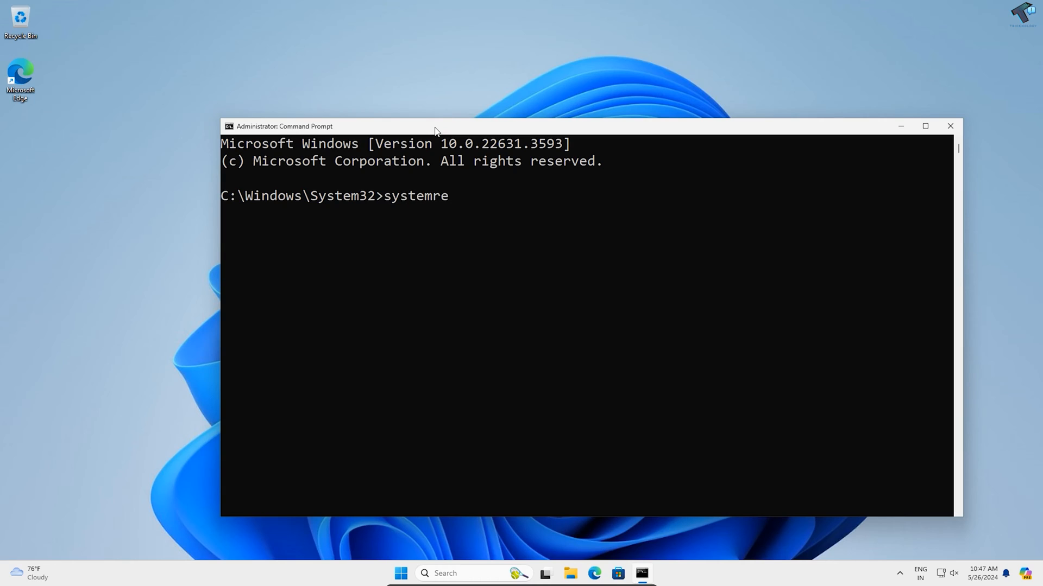
pyautogui.write('set')
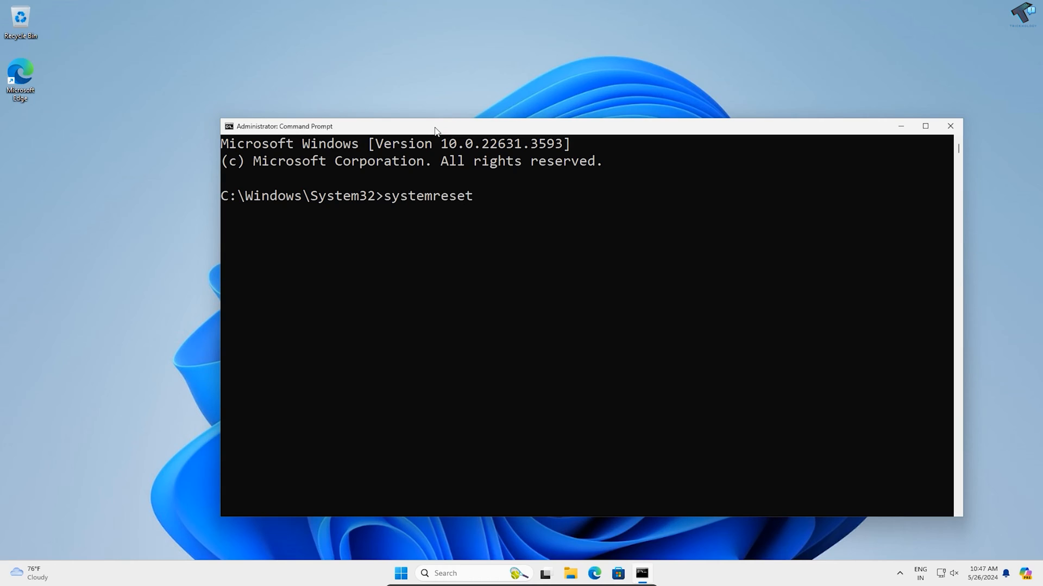
pyautogui.write('--')
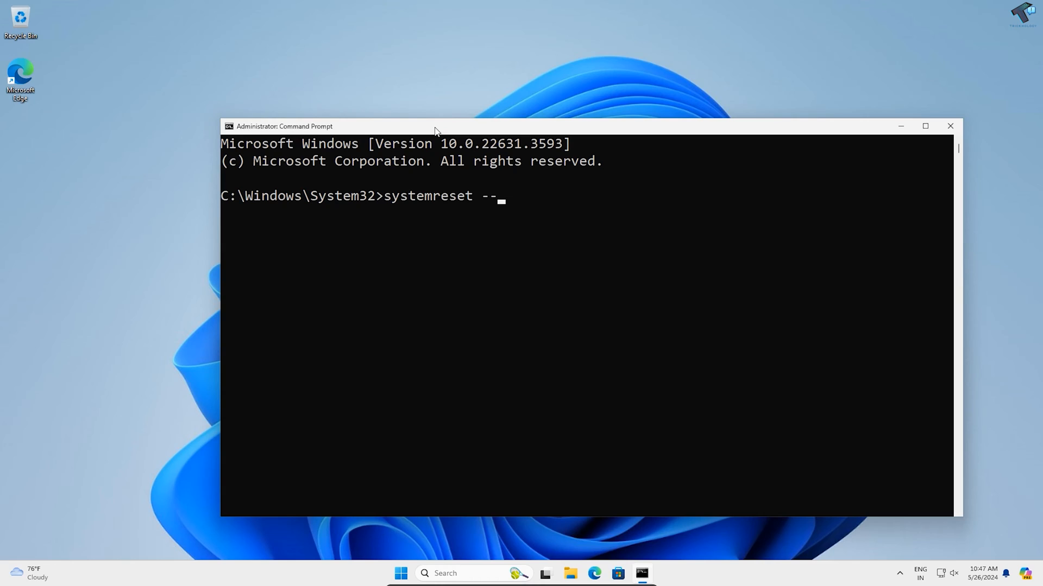
pyautogui.write('factory')
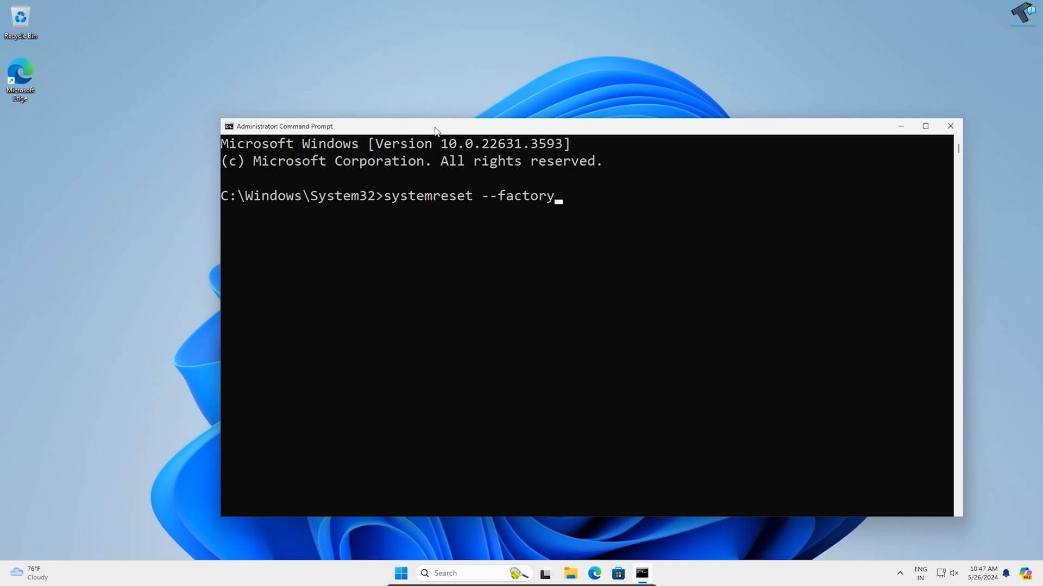
pyautogui.write('reset')
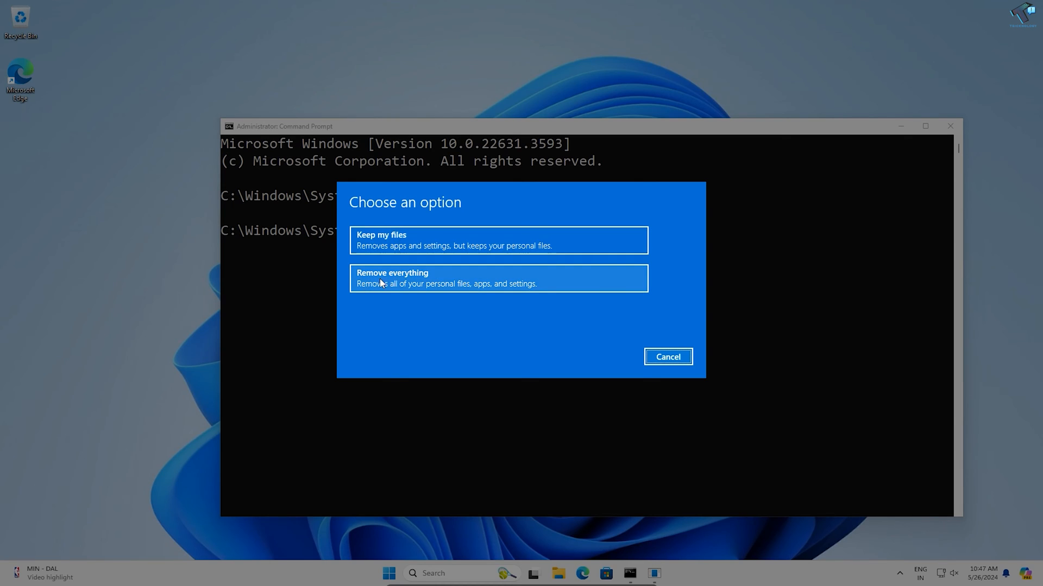
pyautogui.moveTo(401, 253)
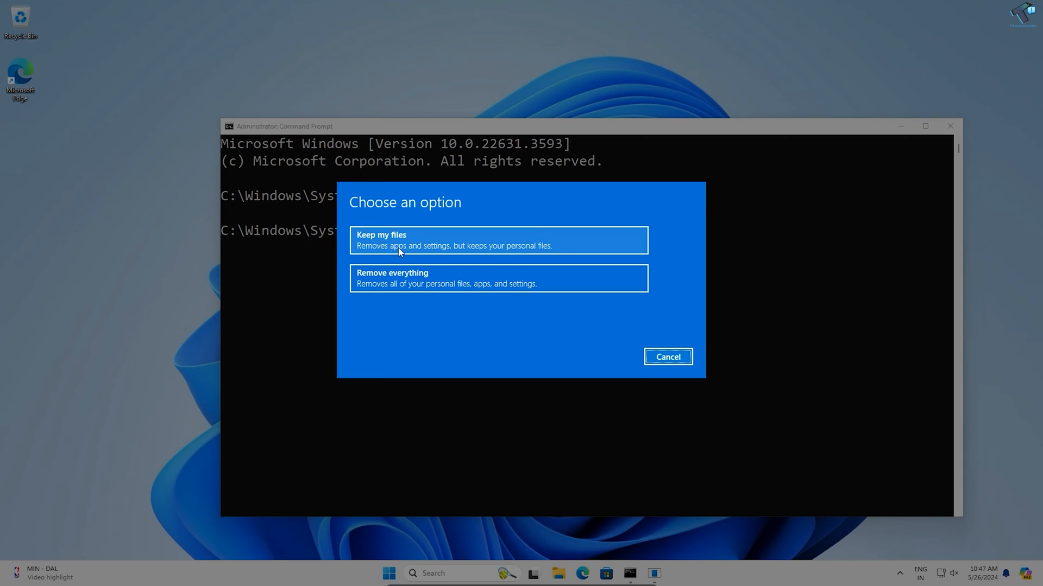
pyautogui.moveTo(489, 260)
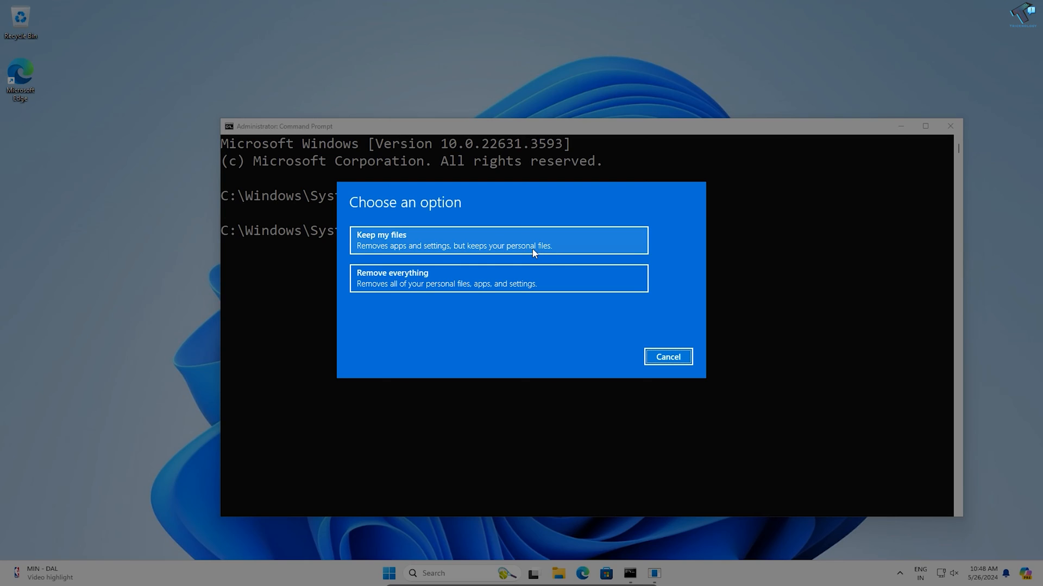
pyautogui.moveTo(412, 279)
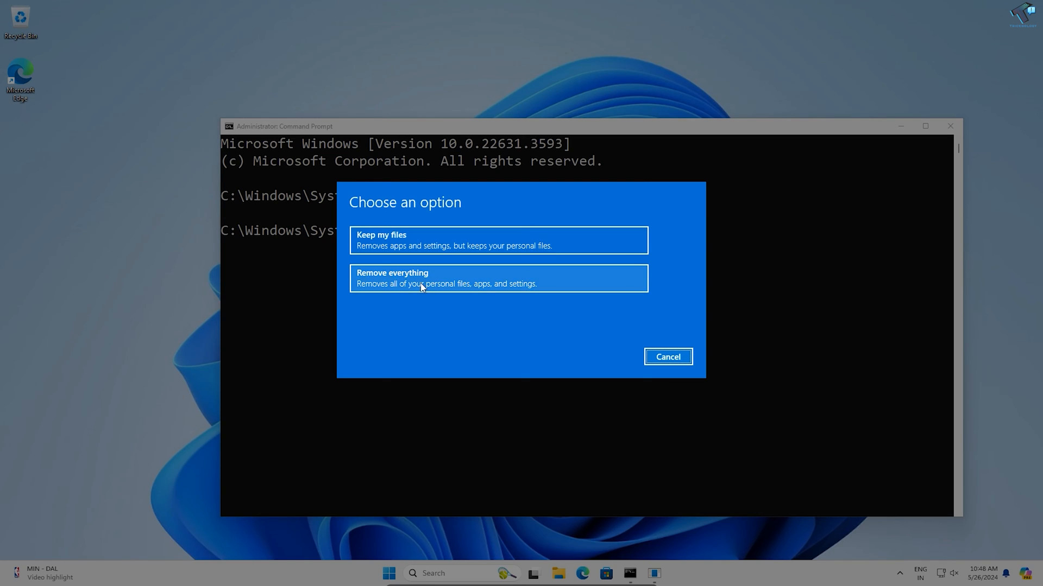
pyautogui.moveTo(526, 292)
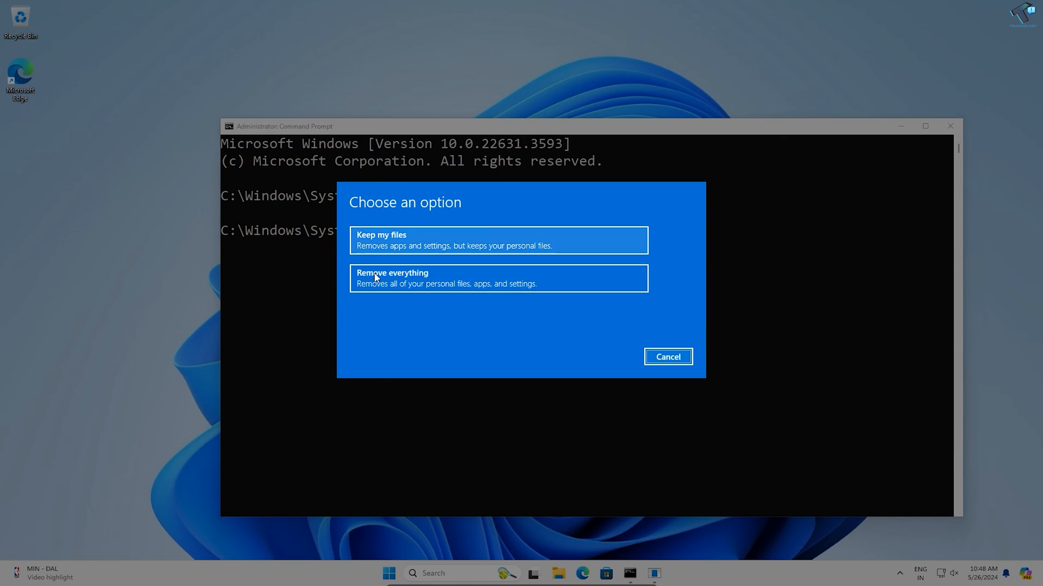
pyautogui.moveTo(497, 278)
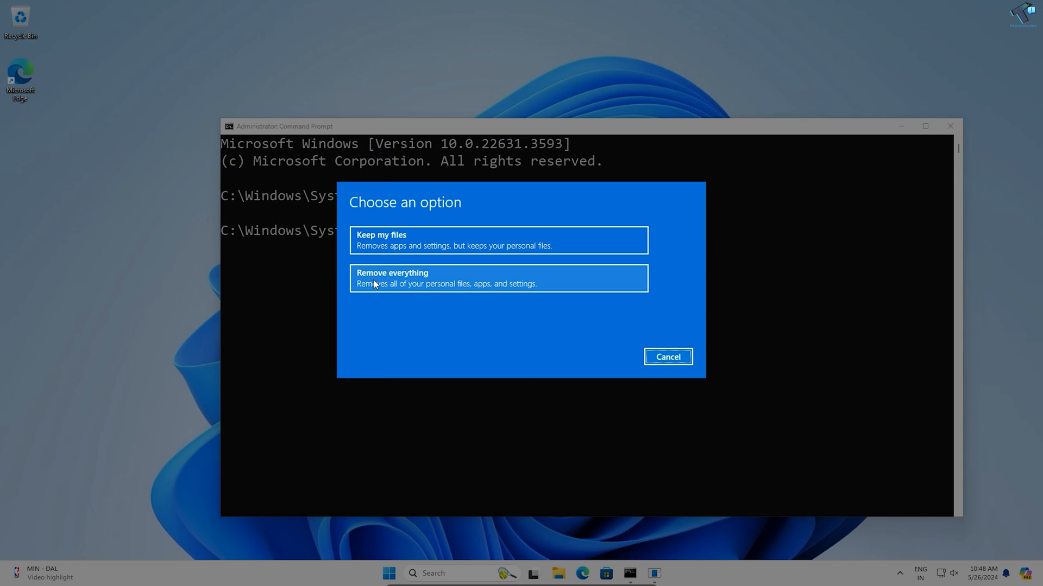
# Step: Choose 'Remove everything' so all personal files, apps and settings are wiped
pyautogui.click(497, 278)
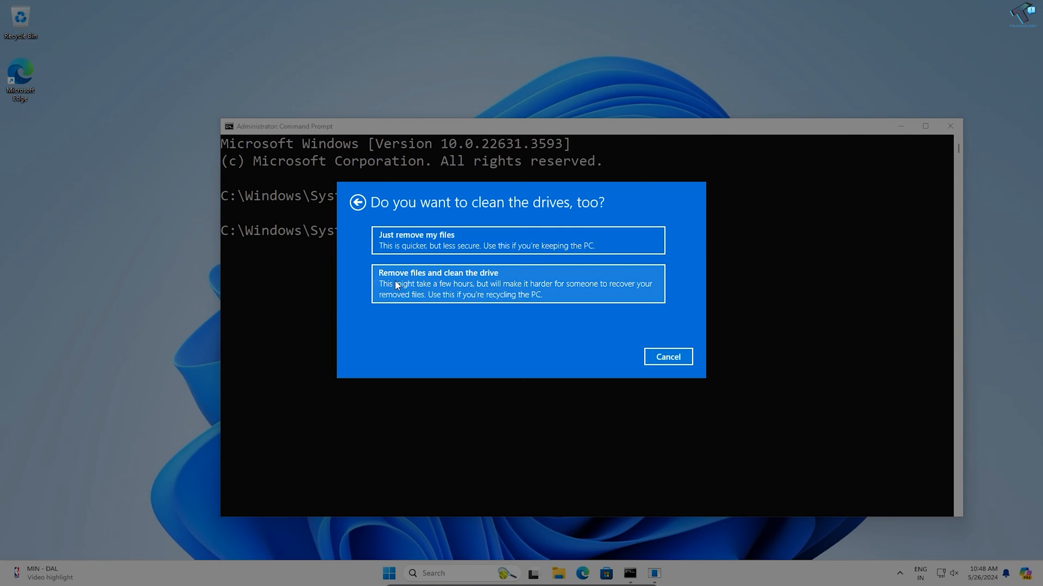
# Step: Choose 'Remove files and clean the drive', then confirm Reset to begin resetting the PC
pyautogui.click(517, 283)
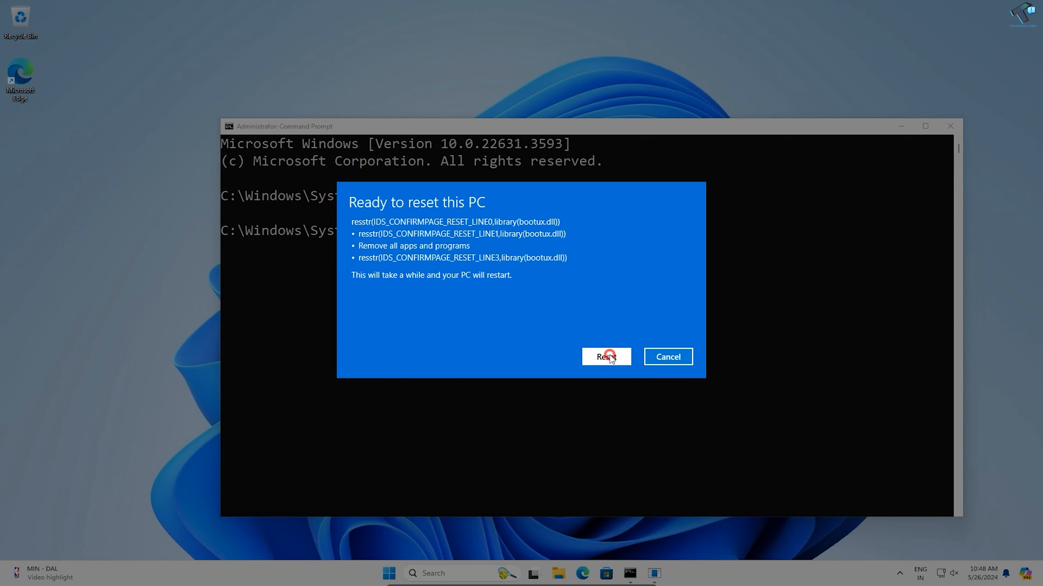
pyautogui.click(605, 357)
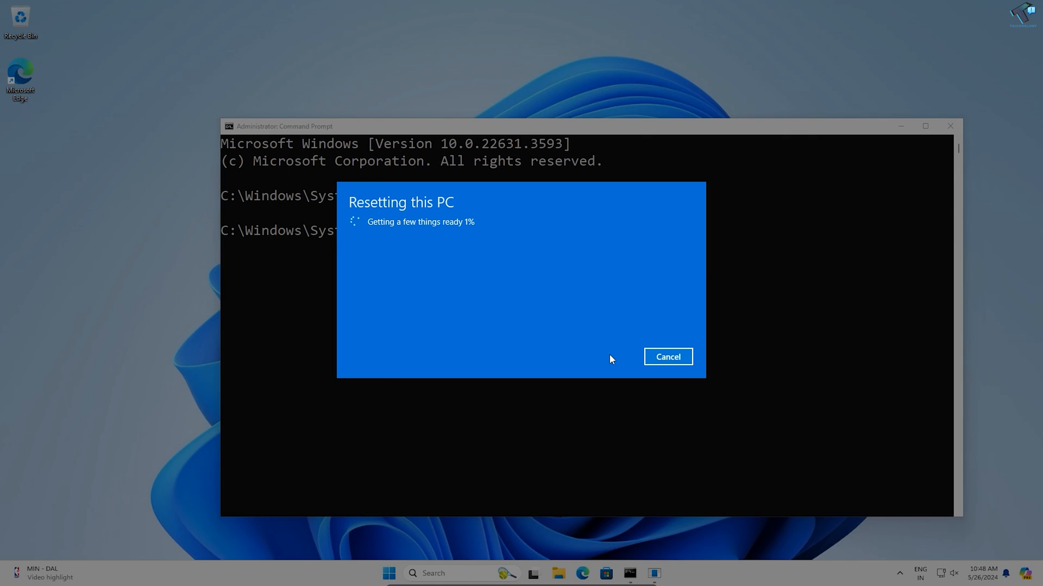